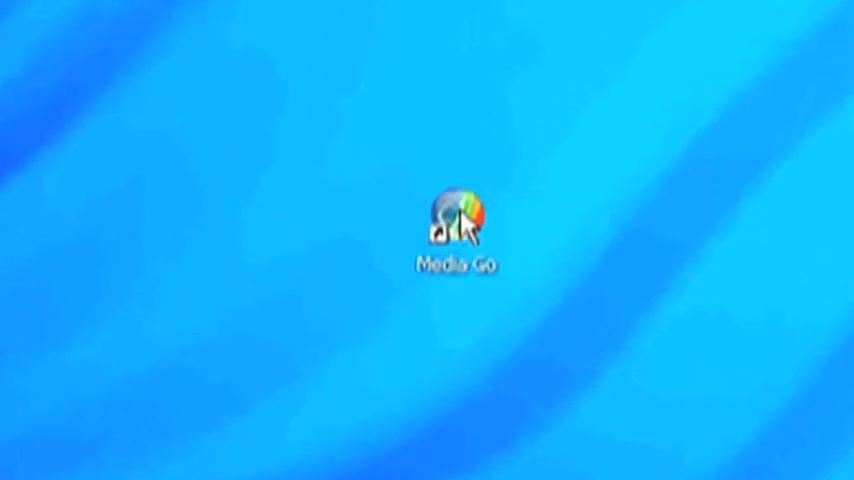
Launch Media Go from its desktop icon and let the music library load
{"action": "double_click", "coordinate": [456, 224]}
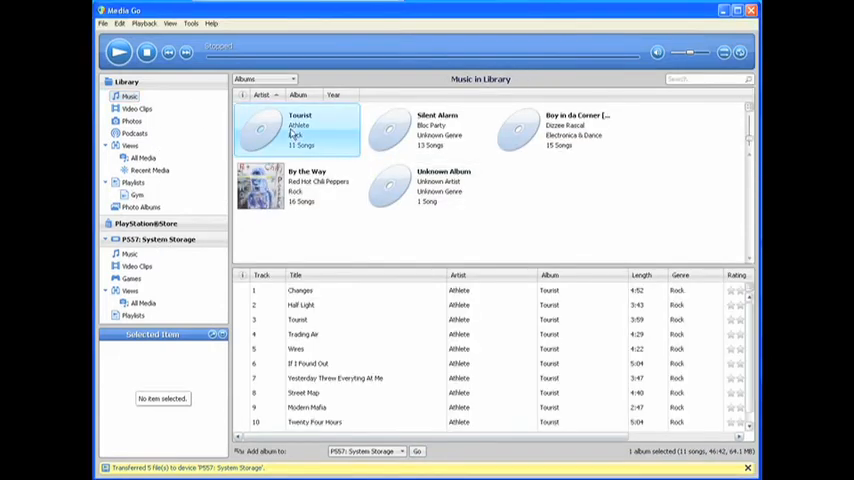
Select the track Trading Air and show a playlist from the Library tree
{"action": "left_click", "coordinate": [300, 304]}
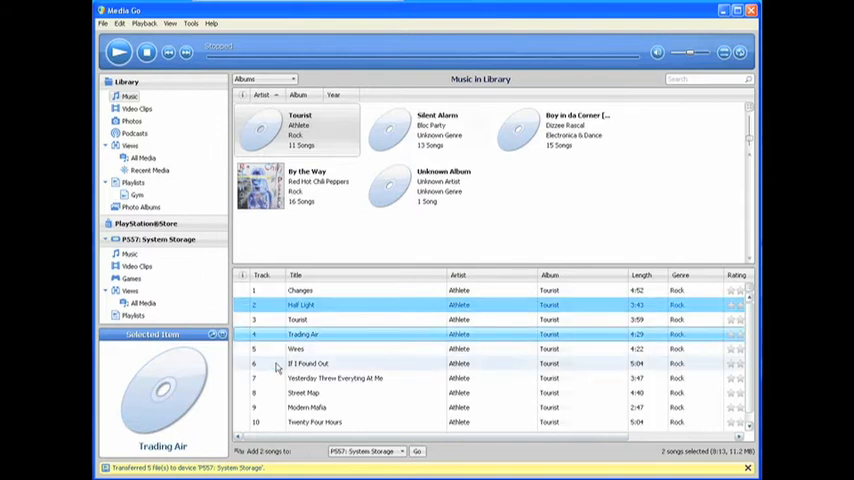
{"action": "left_click", "coordinate": [132, 196]}
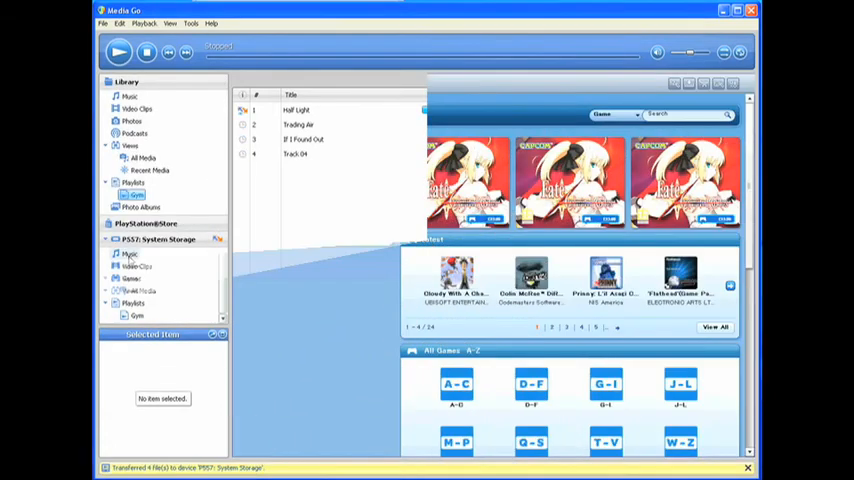
Go to the PlayStation Store, browse the storefront and enter its Games section
{"action": "left_click", "coordinate": [146, 212]}
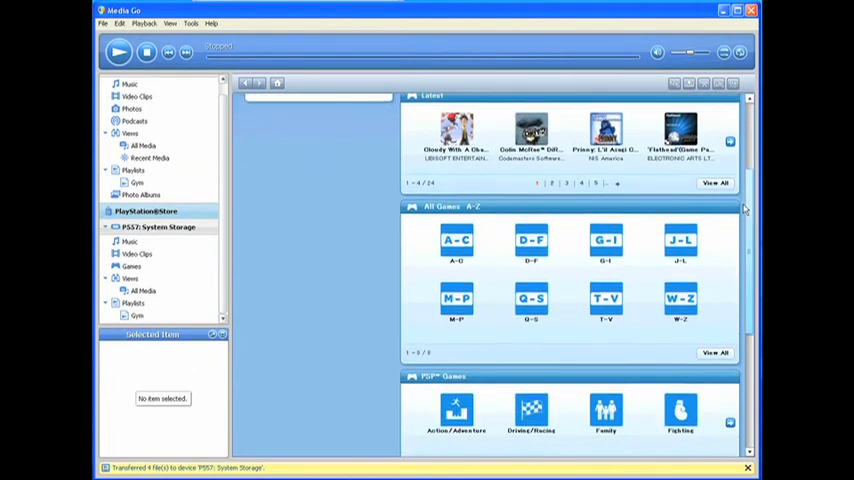
{"action": "scroll", "scroll_direction": "down", "scroll_amount": 3}
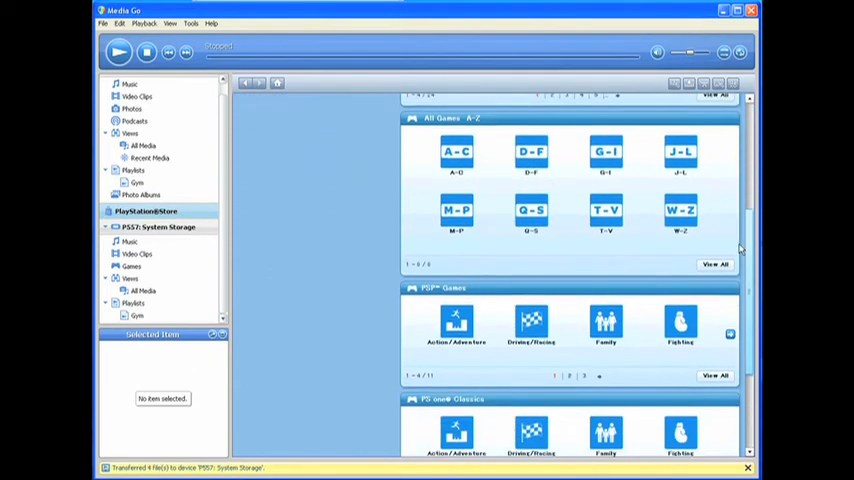
{"action": "scroll", "scroll_direction": "down", "scroll_amount": 3}
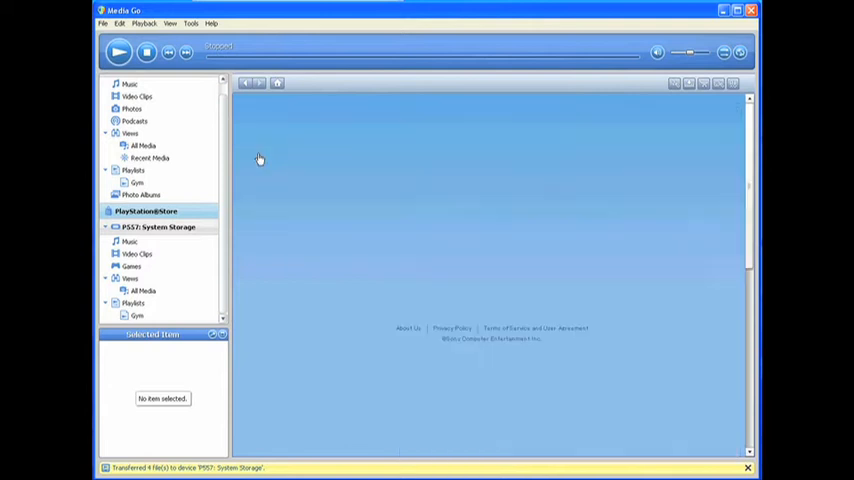
{"action": "left_click", "coordinate": [146, 212]}
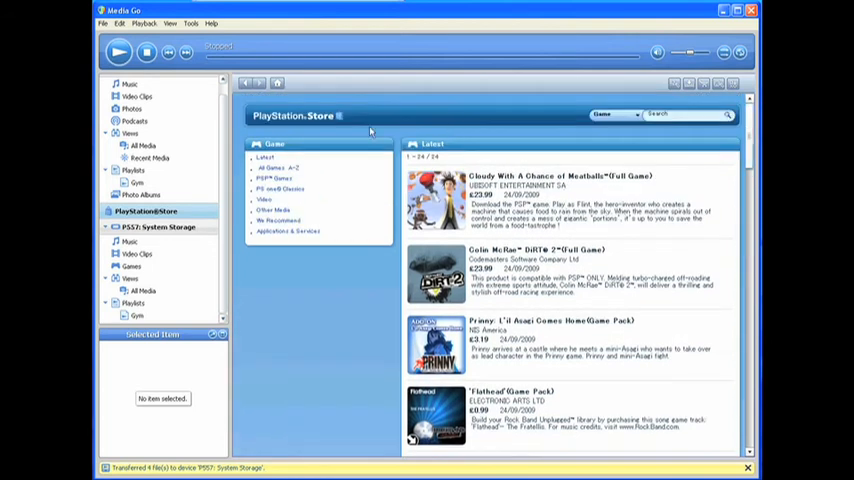
Return to the games overview and list an alphabetical group with titles like Bliss Island
{"action": "left_click", "coordinate": [278, 84]}
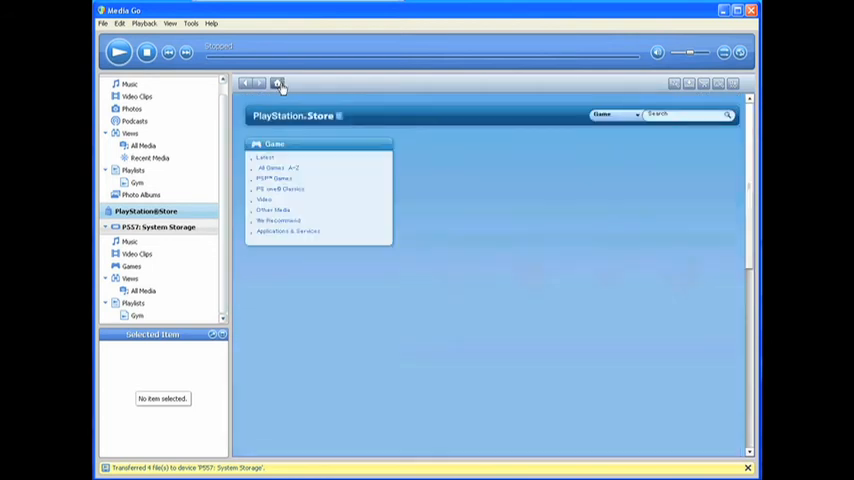
{"action": "left_click", "coordinate": [278, 84]}
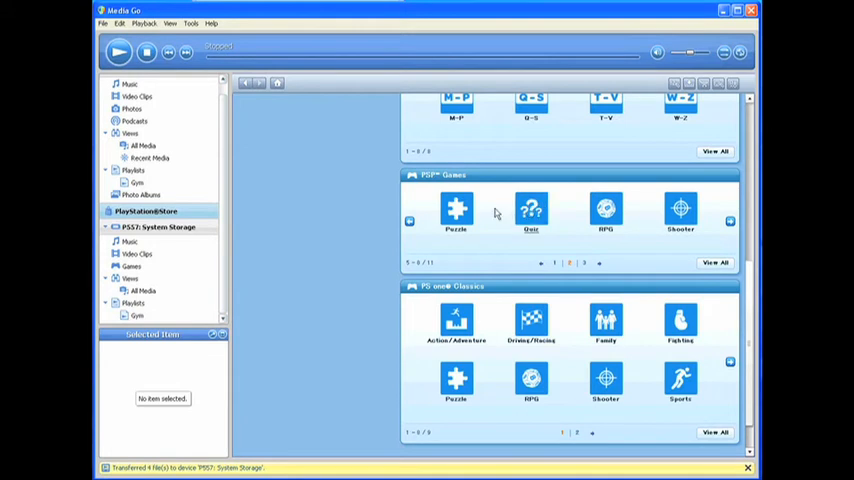
{"action": "left_click", "coordinate": [456, 210]}
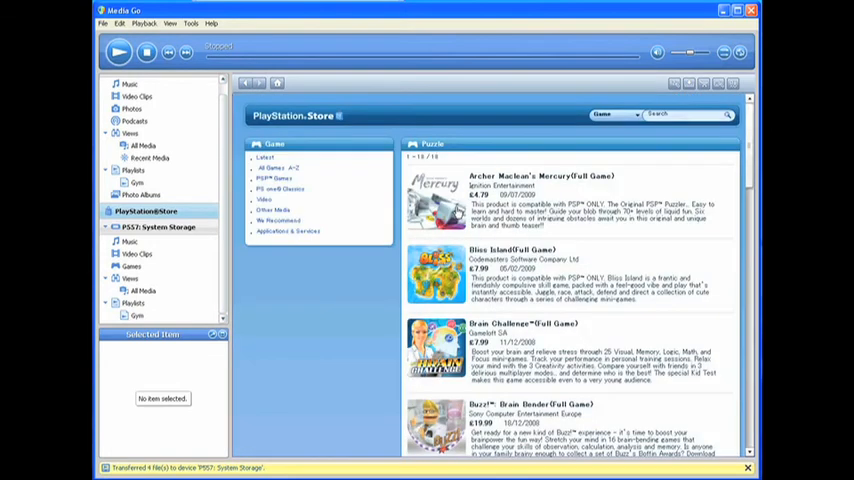